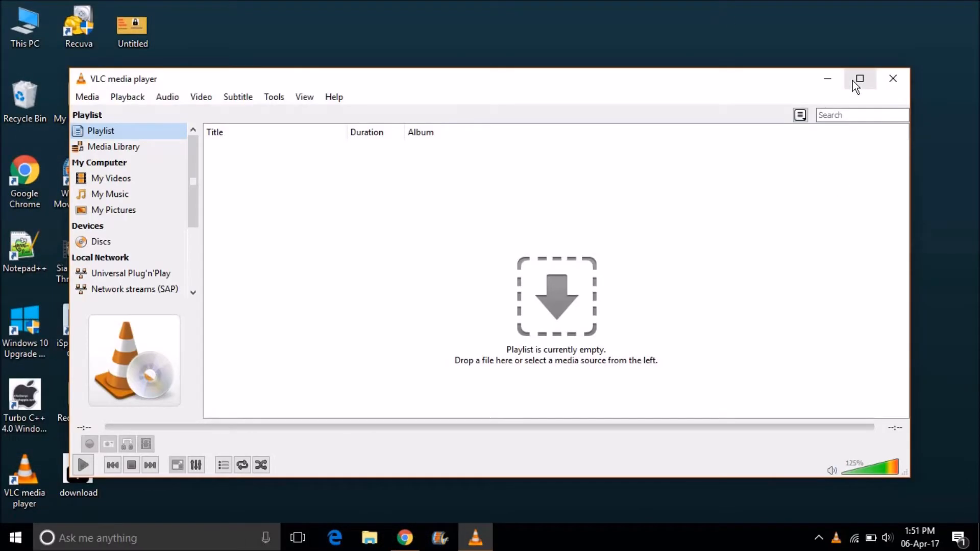
Maximize VLC and open the Network source page of the Media > Stream dialog
click(860, 78)
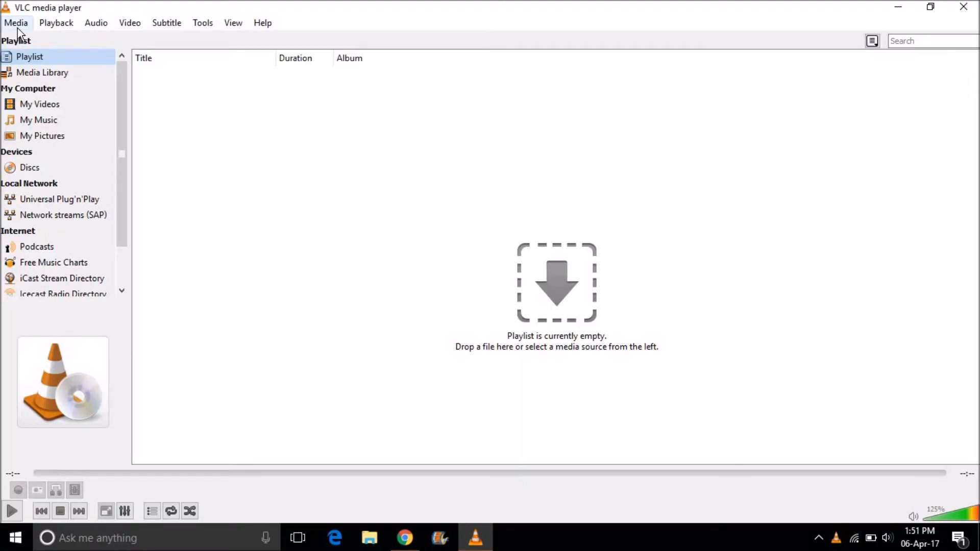
click(15, 23)
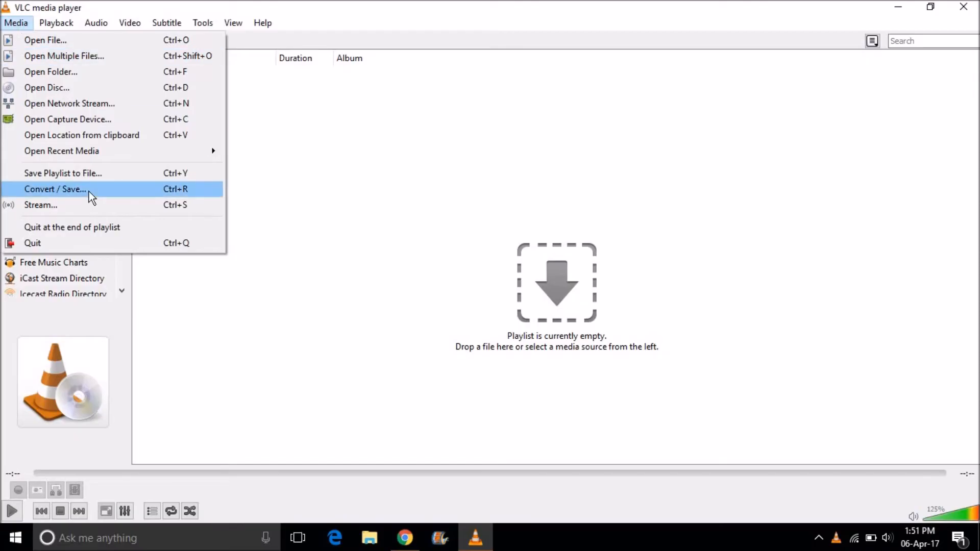
mouse_move(87, 205)
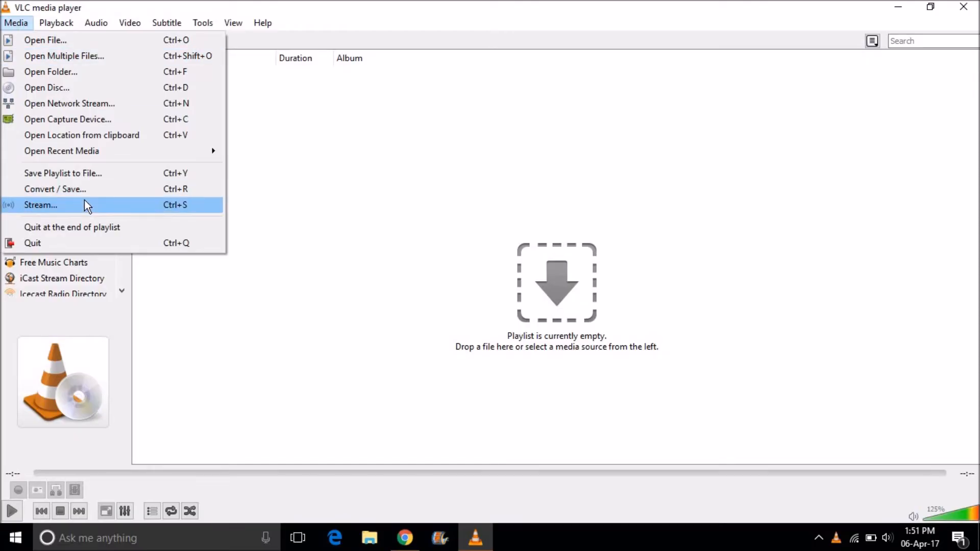
click(40, 205)
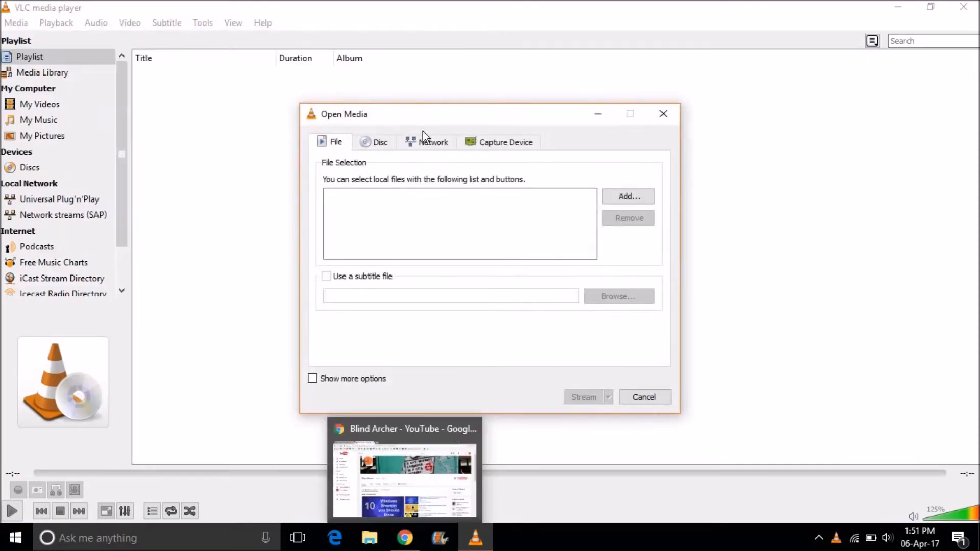
click(432, 142)
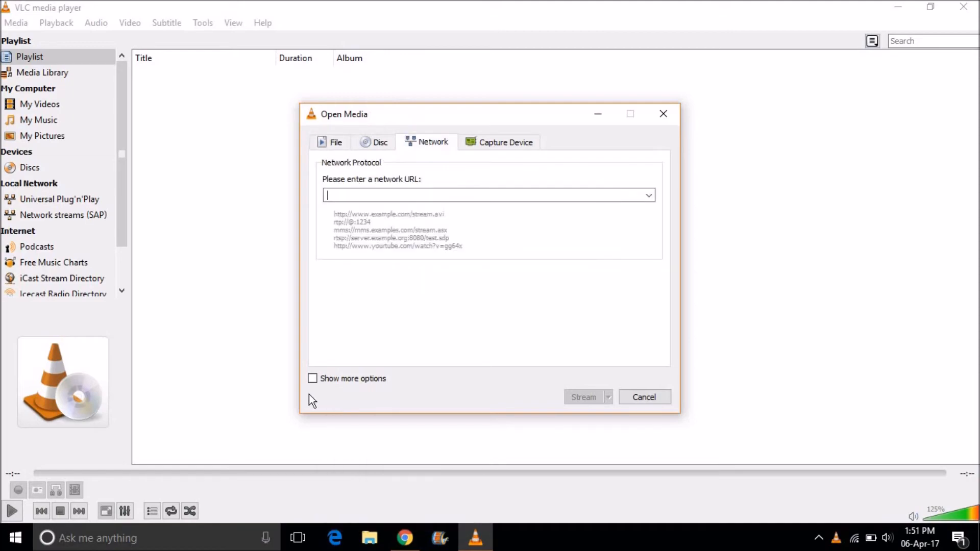
Enter the YouTube video's URL from Chrome as the network address and show the Stream dropdown
click(404, 537)
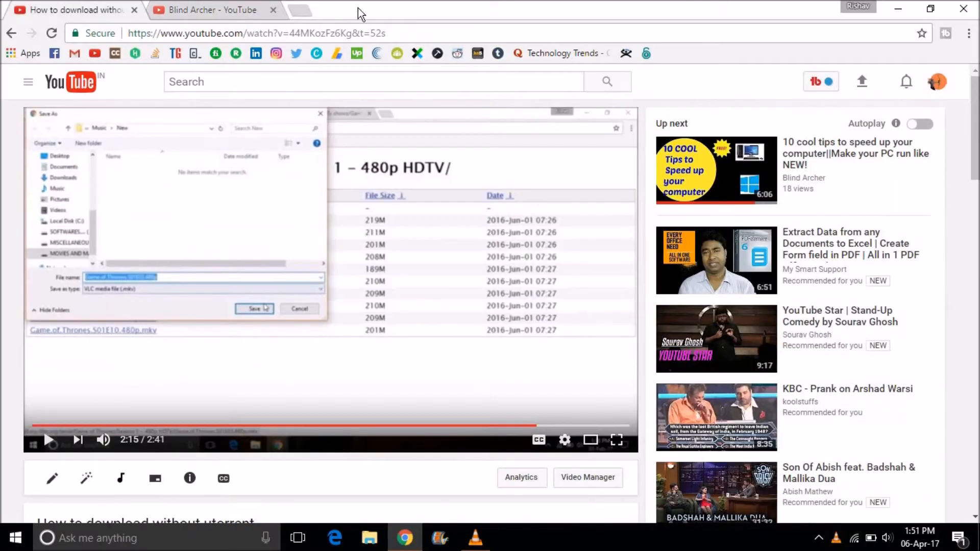
click(257, 33)
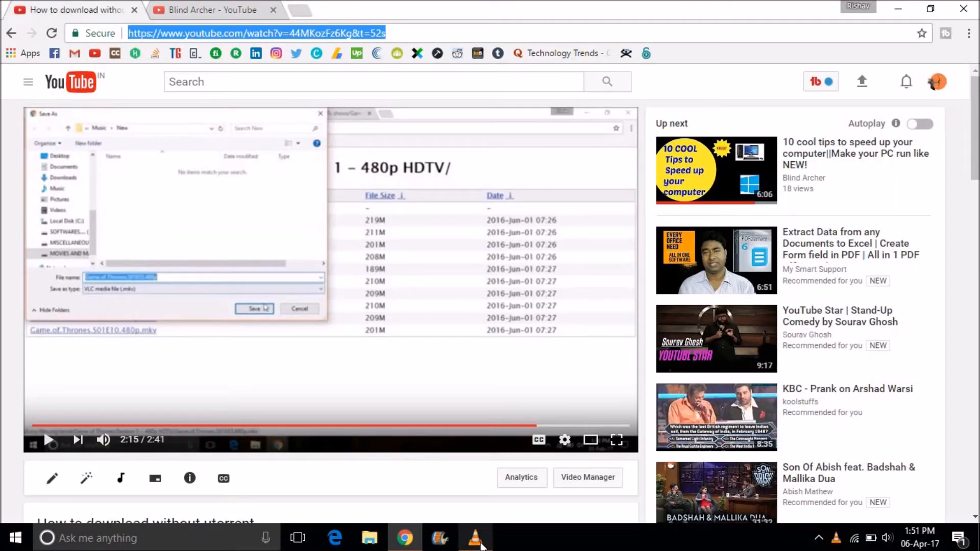
click(476, 537)
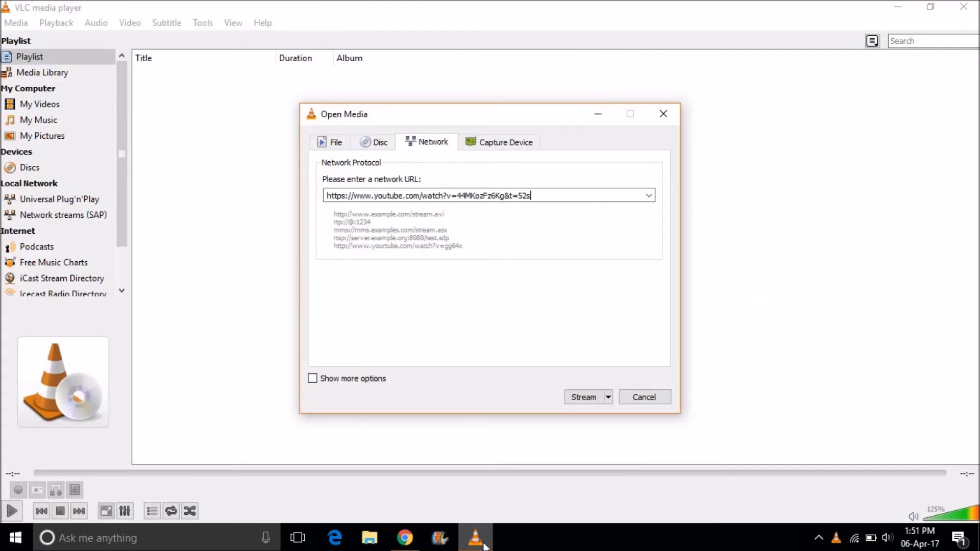
click(607, 397)
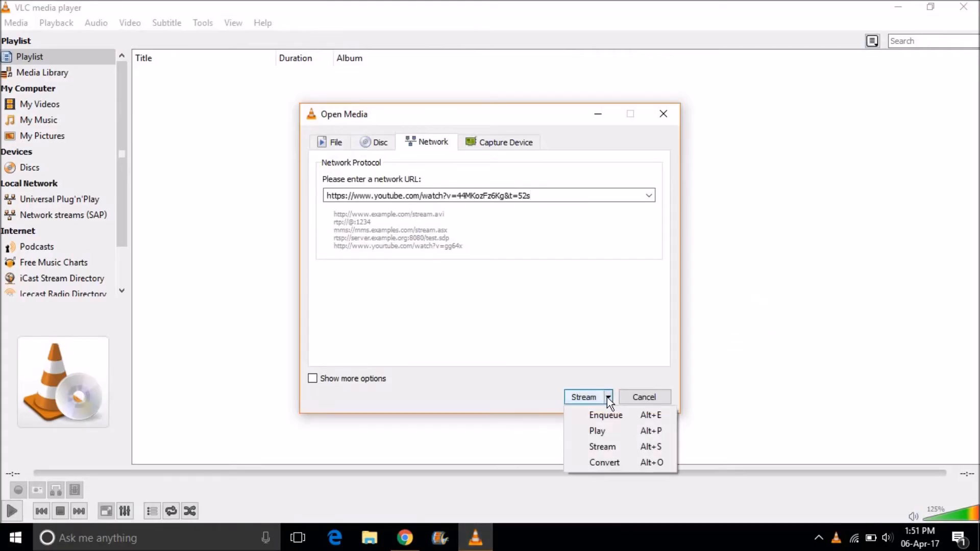
Pick Convert and set the profile to Video - H.264 + MP3 (MP4)
click(605, 462)
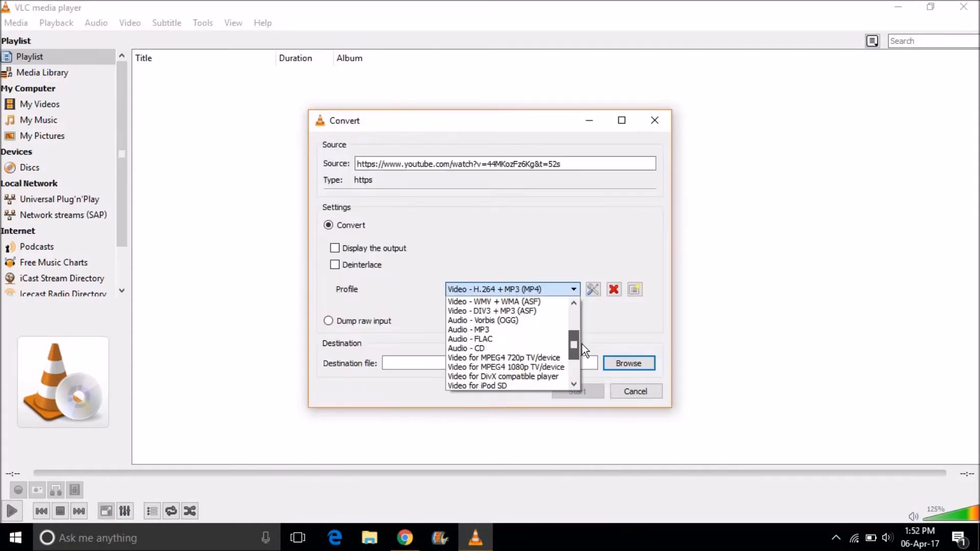
scroll(down, 3)
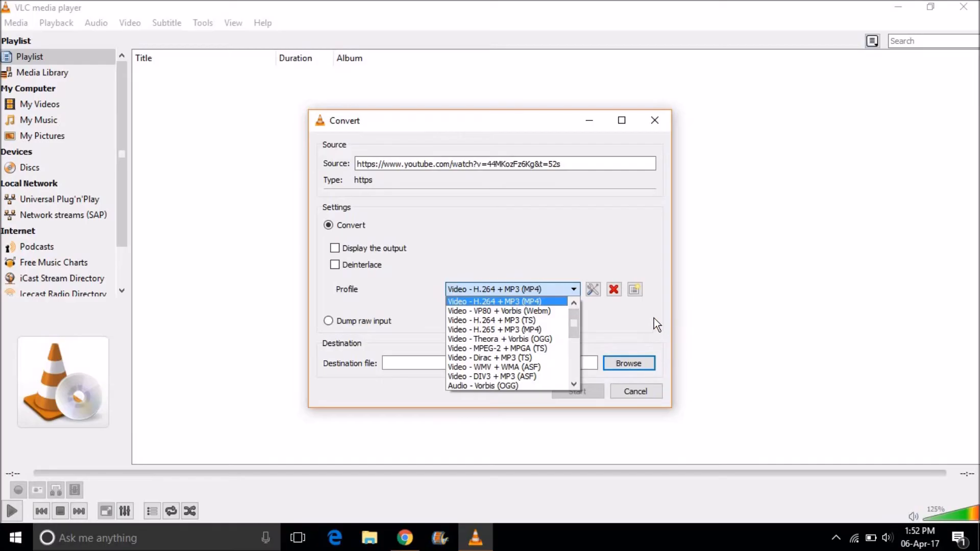
click(493, 301)
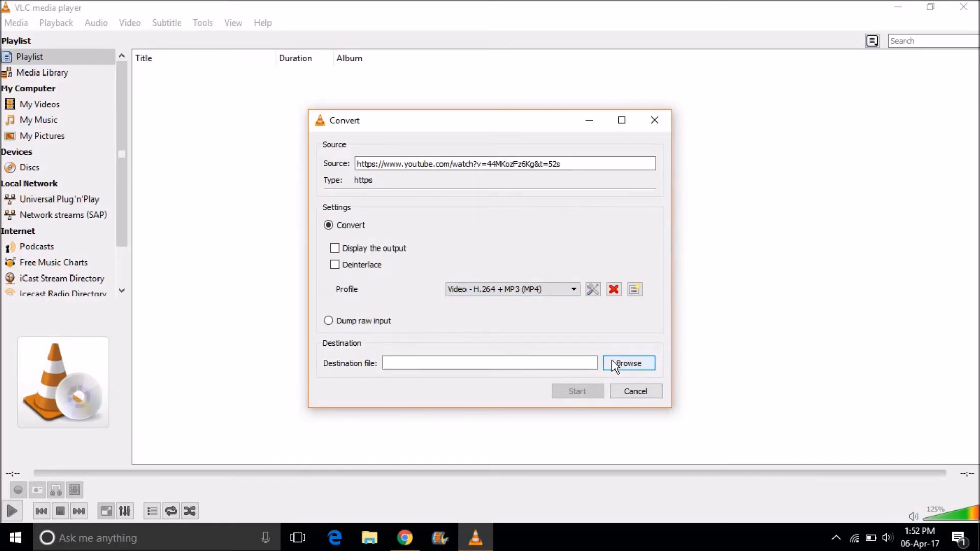
Set the conversion destination to hushdasj on the Desktop
click(628, 363)
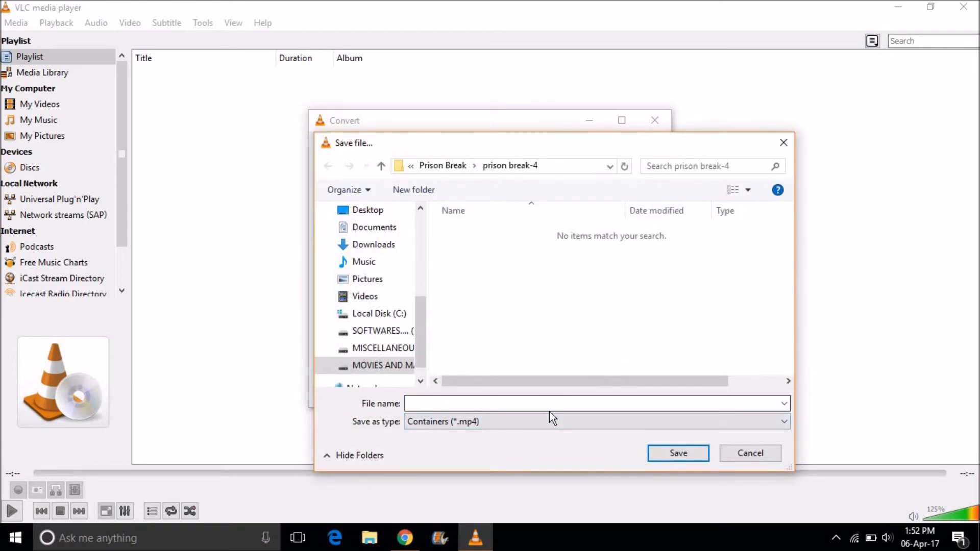
click(367, 209)
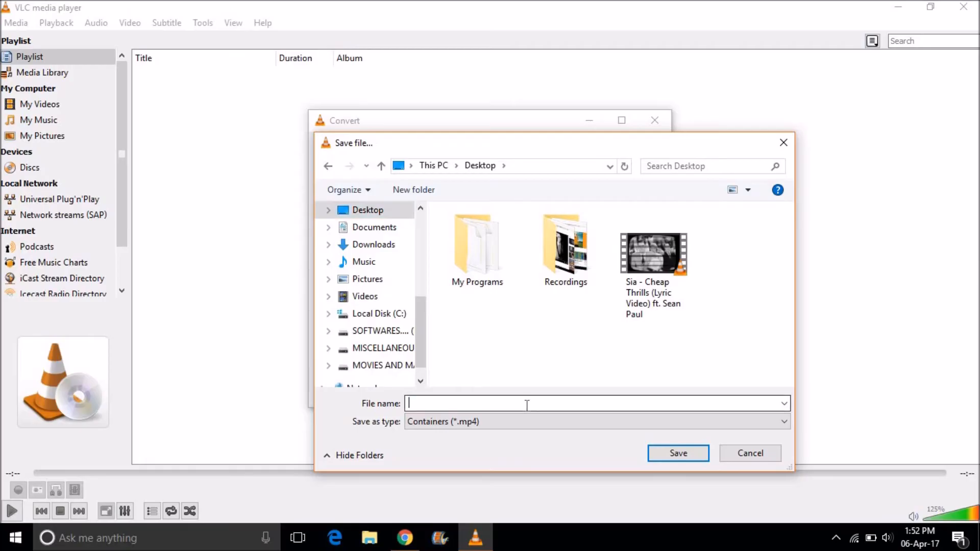
text(hushdasj)
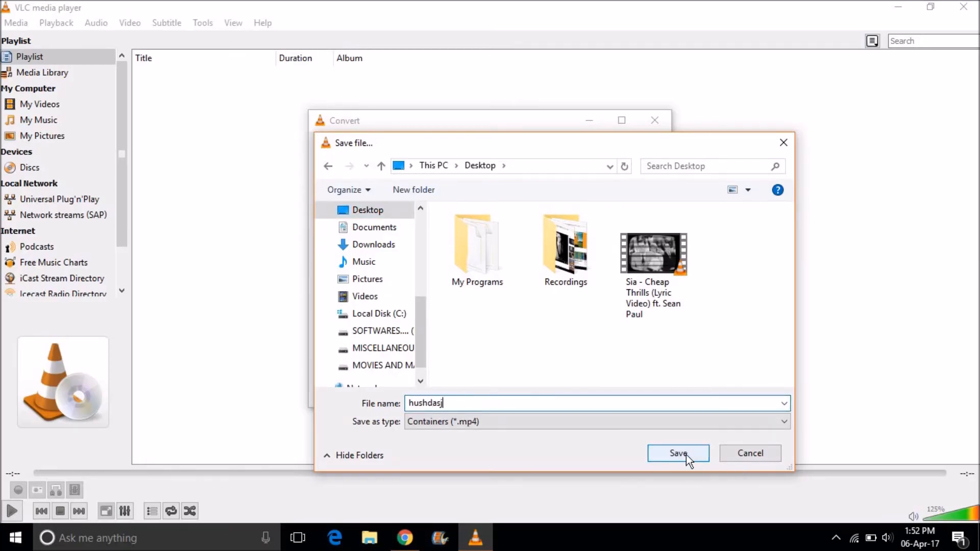
click(678, 454)
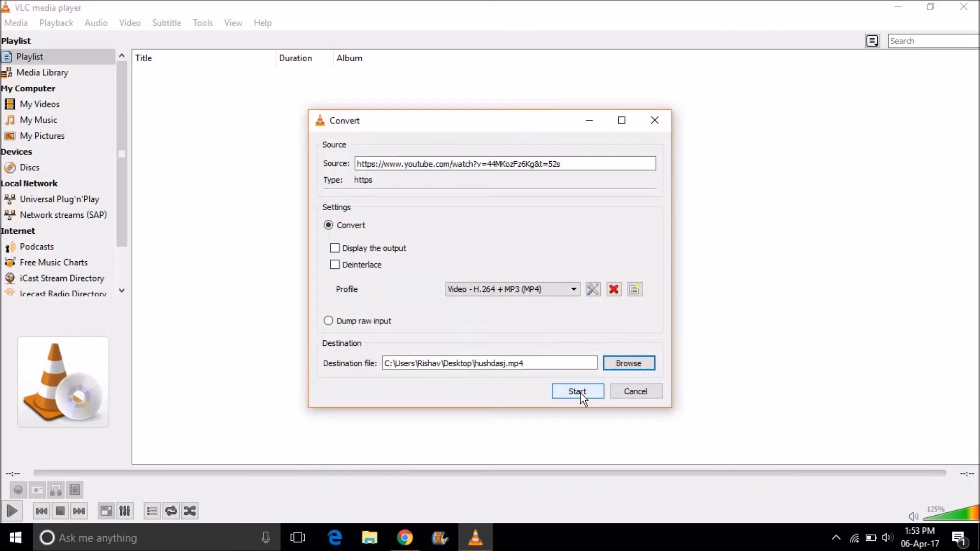
Start the conversion and move VLC aside to see the desktop
click(577, 391)
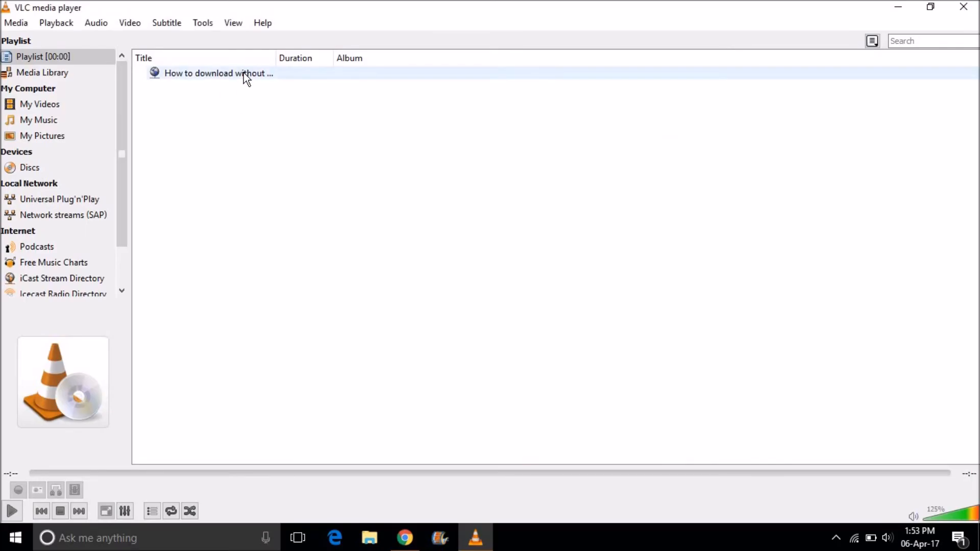
click(218, 73)
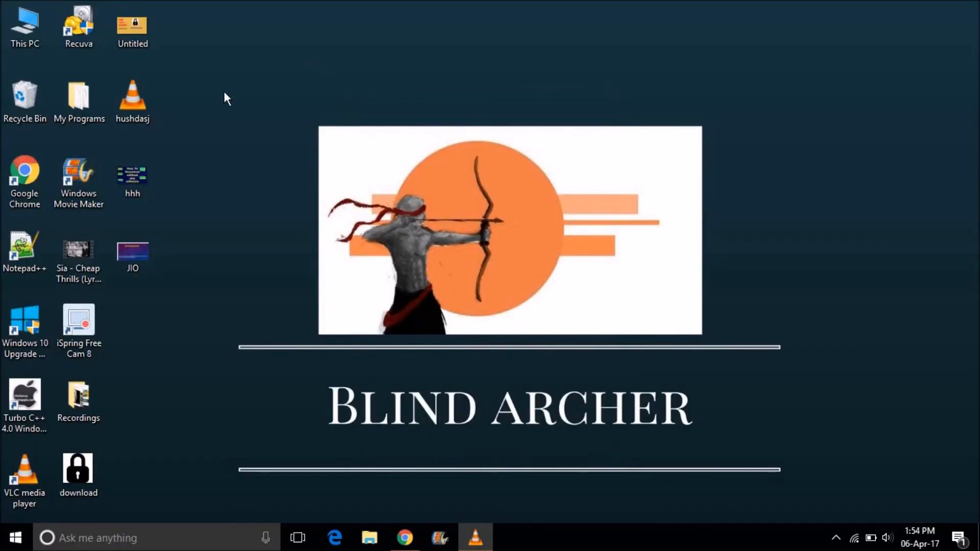
click(131, 100)
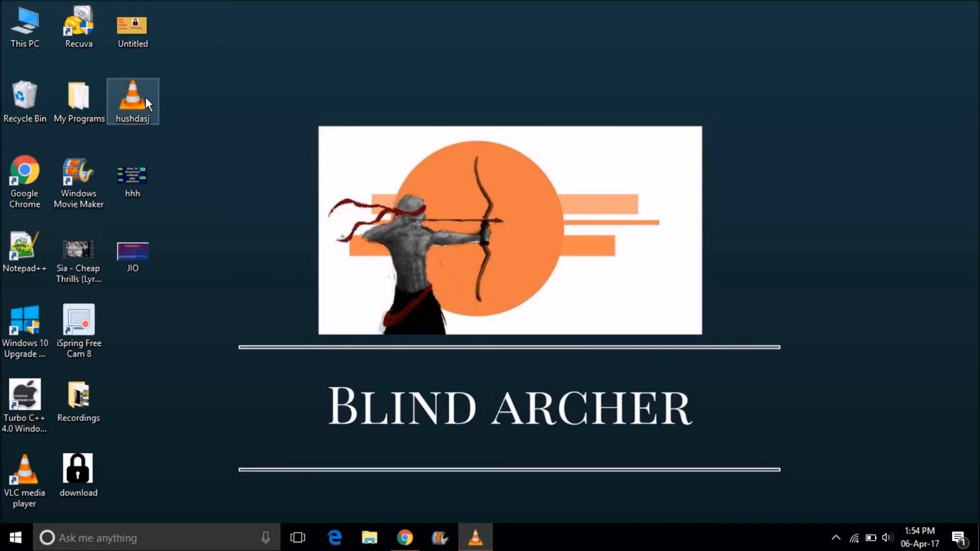
mouse_move(549, 523)
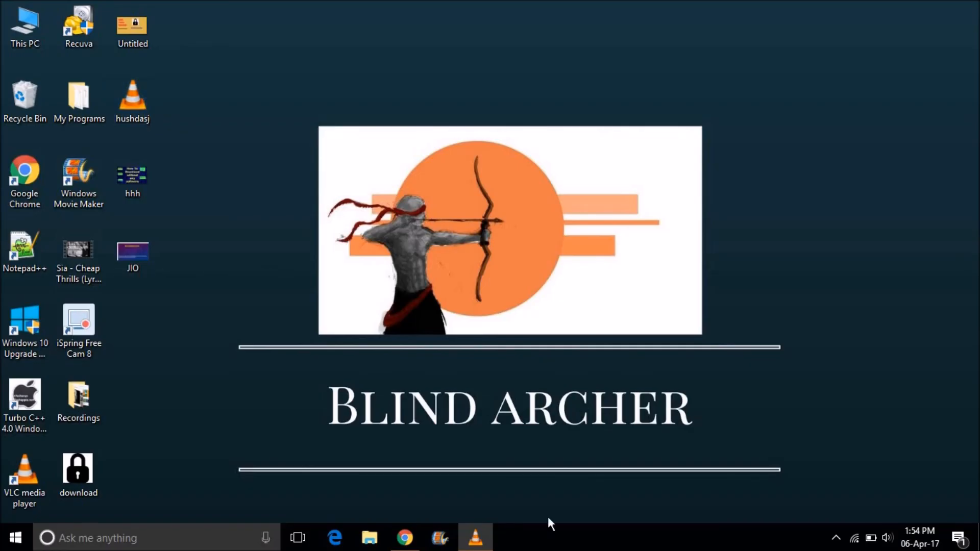